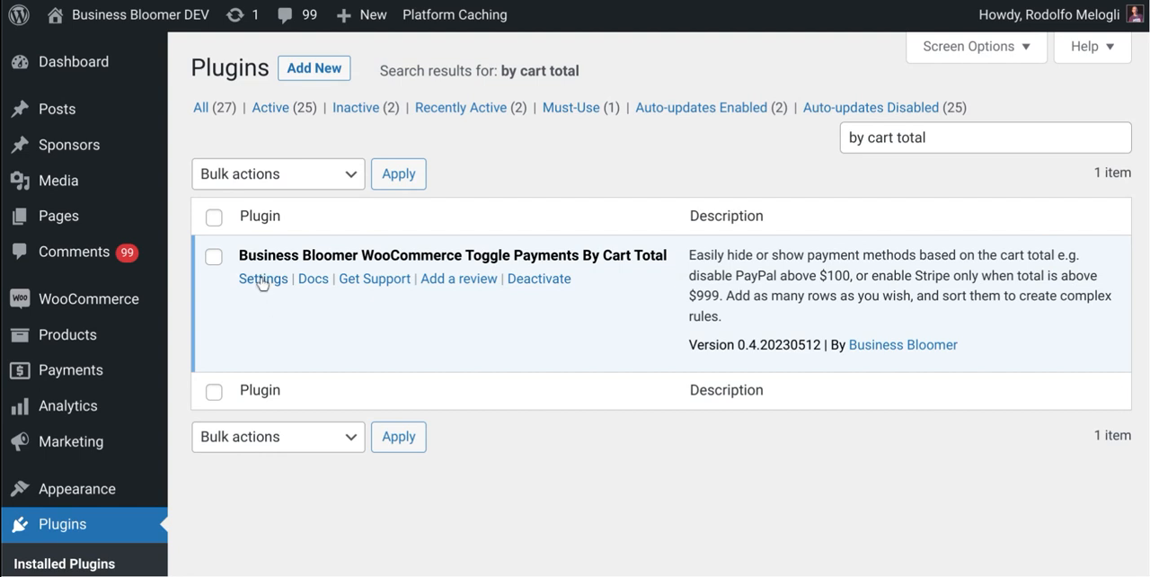
Step: Open the Toggle Payments By Cart Total settings from the Plugins page
click(264, 279)
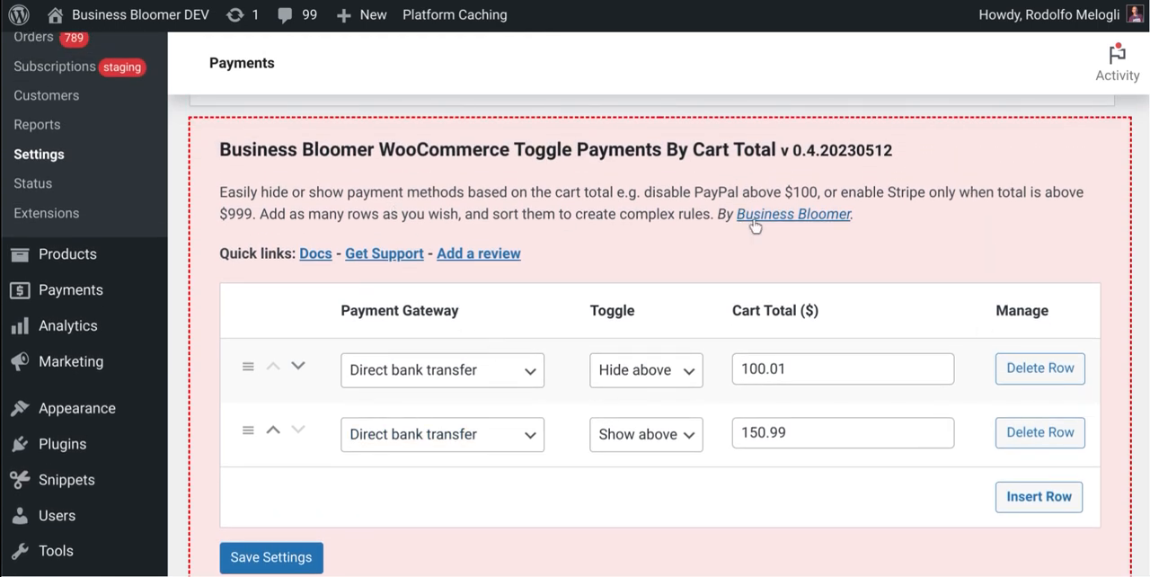
mouse_move(876, 336)
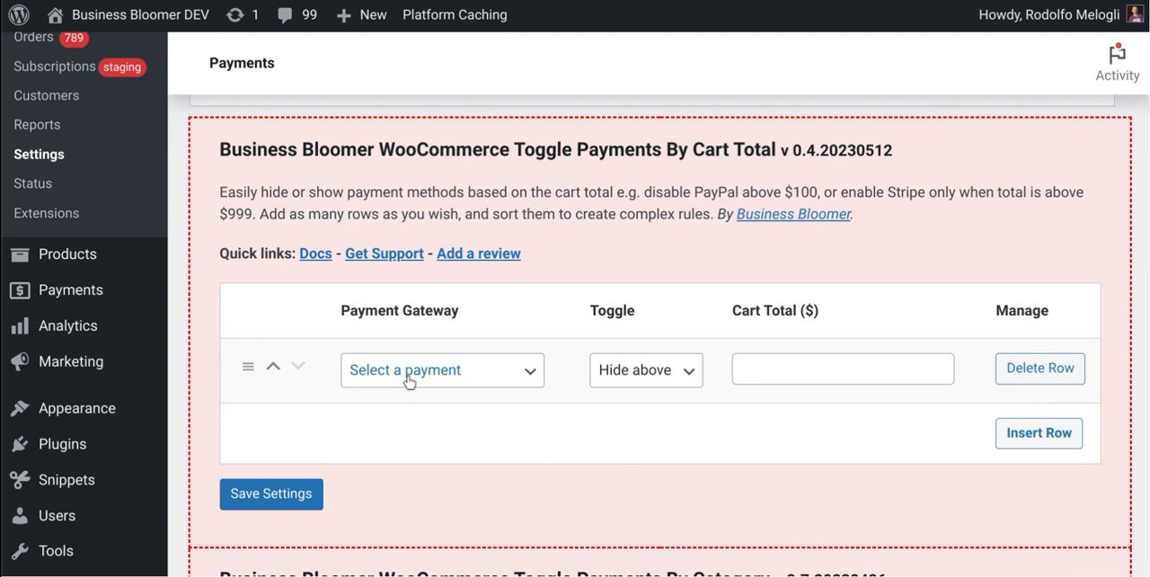
Step: Make the rule show Direct bank transfer when the cart total is above 500
click(442, 369)
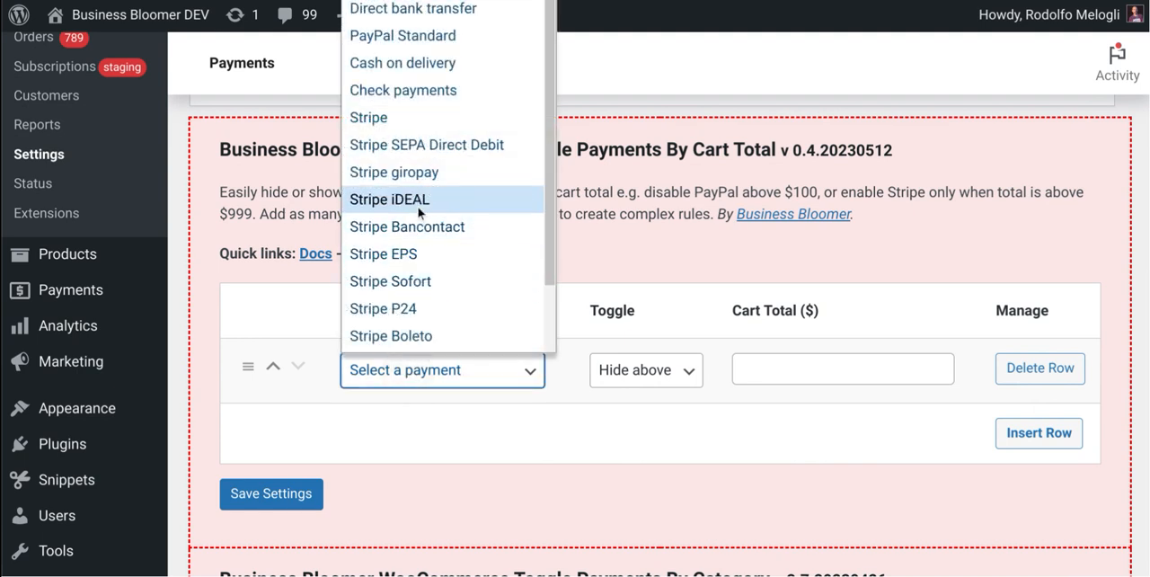
click(412, 9)
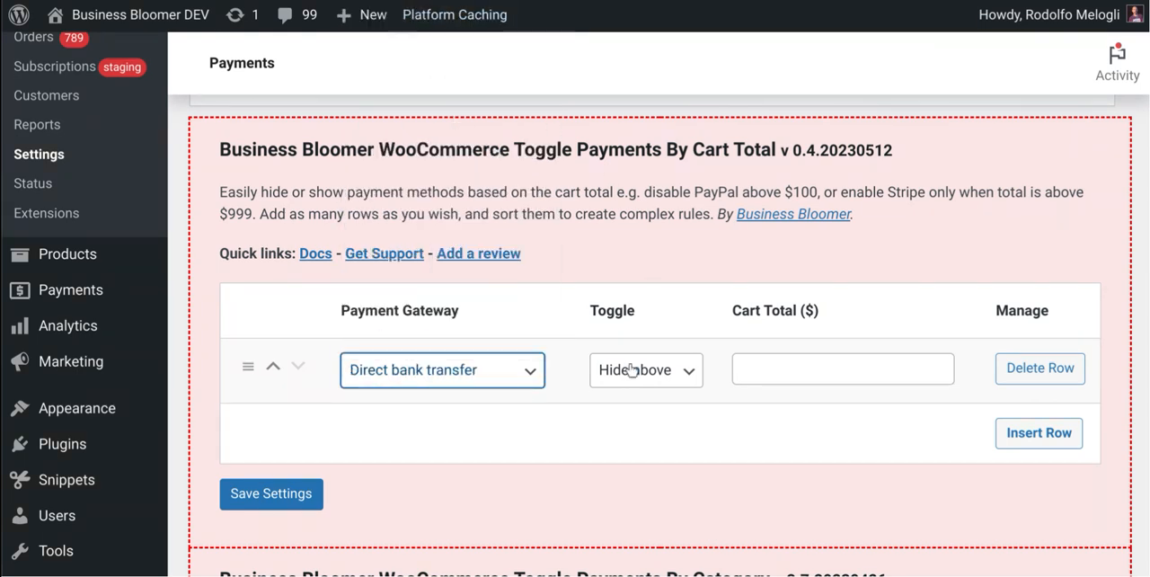
click(646, 369)
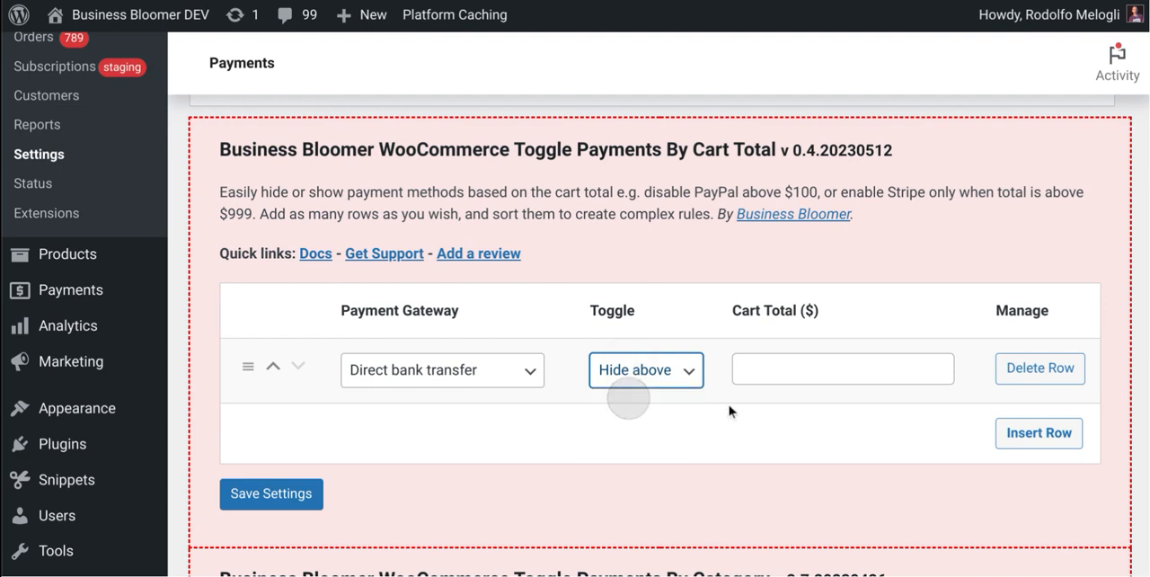
text(500)
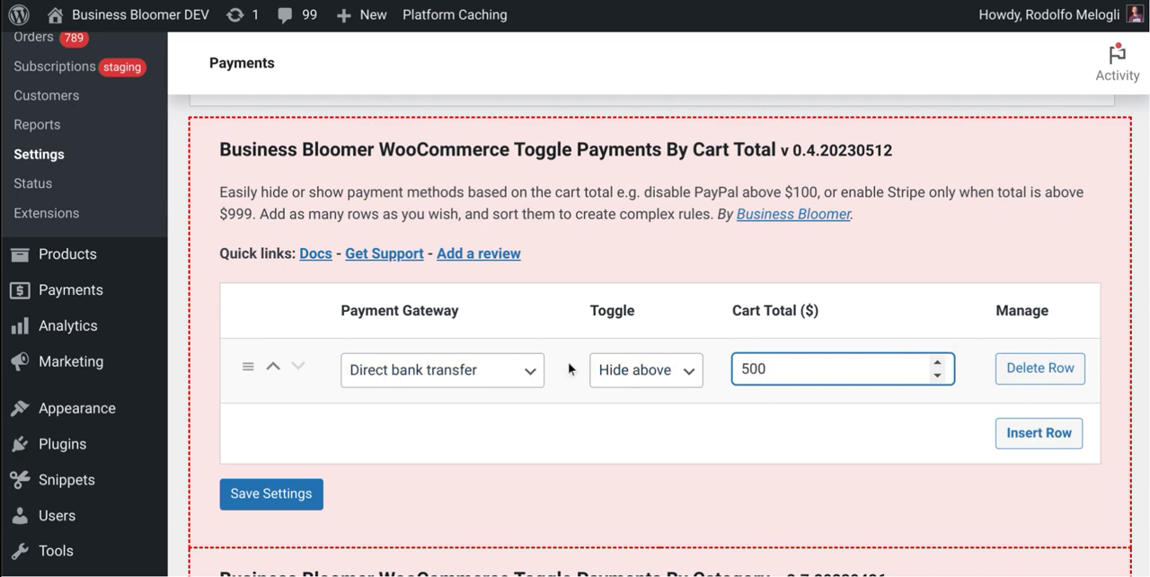
mouse_move(600, 373)
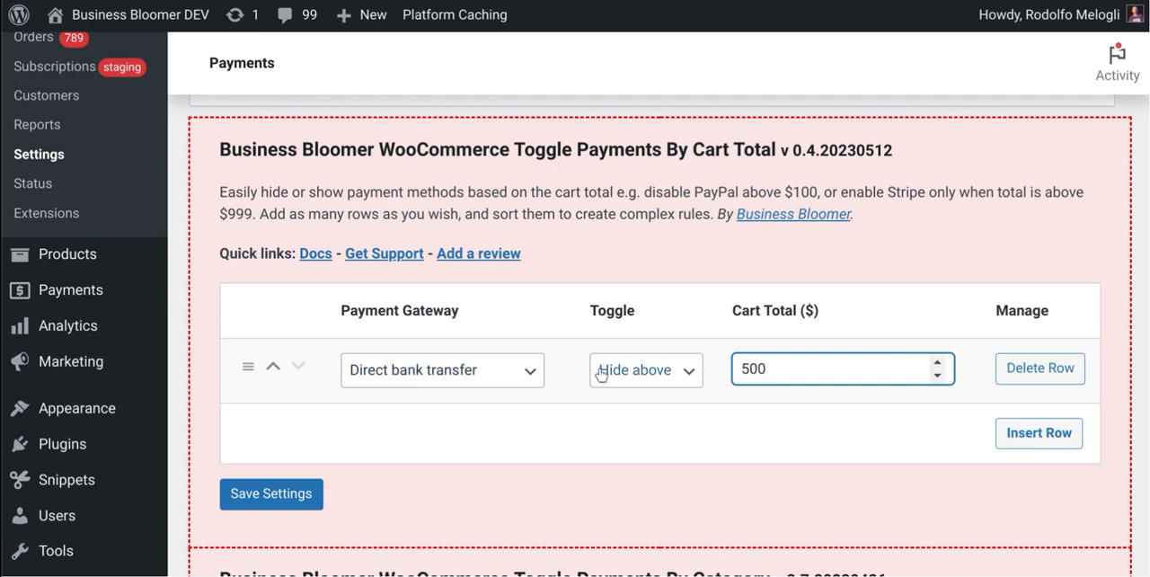
click(646, 370)
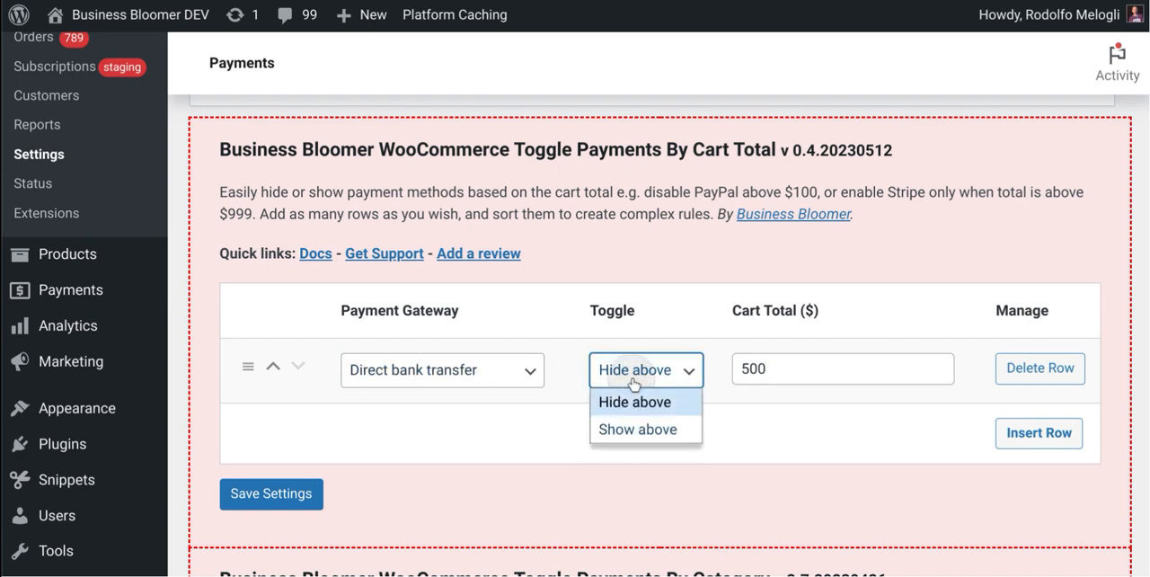
click(638, 429)
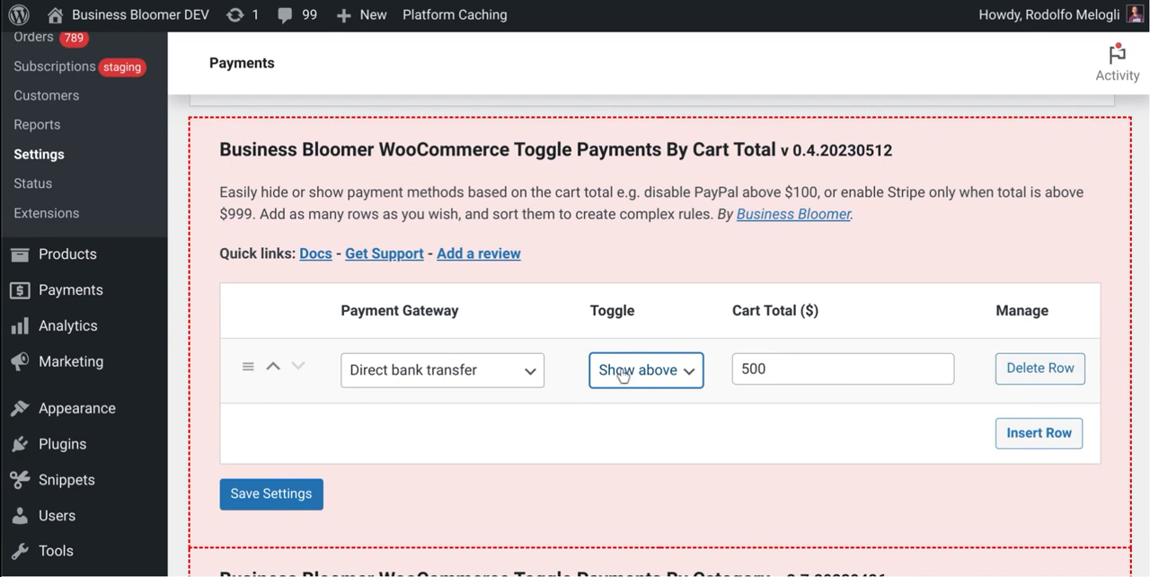
mouse_move(551, 393)
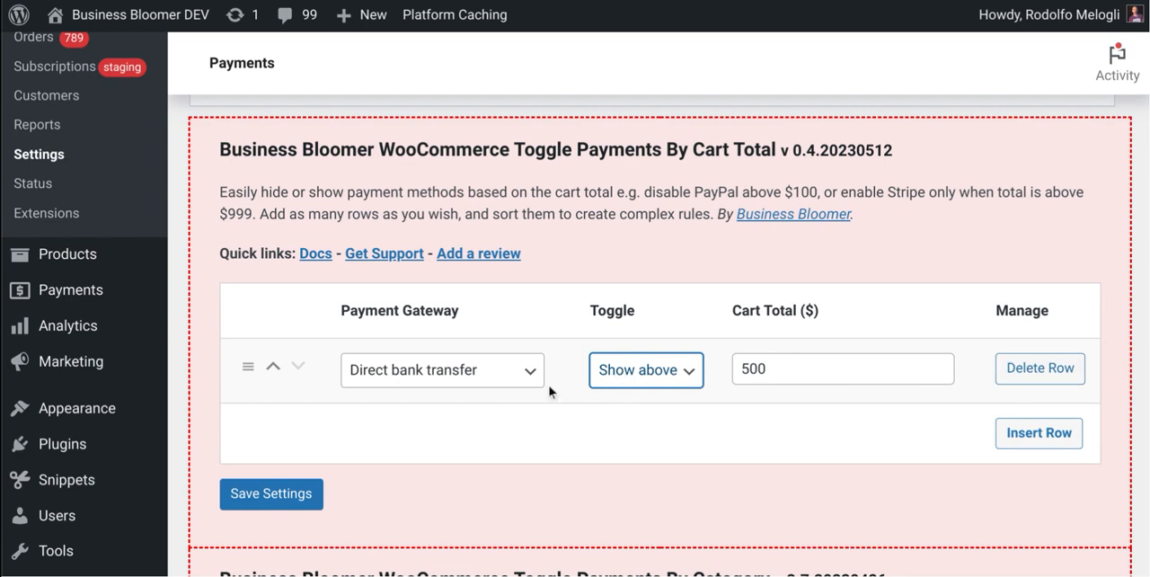
Step: Insert a second rule hiding Direct bank transfer above a cart total of 1000
click(1038, 432)
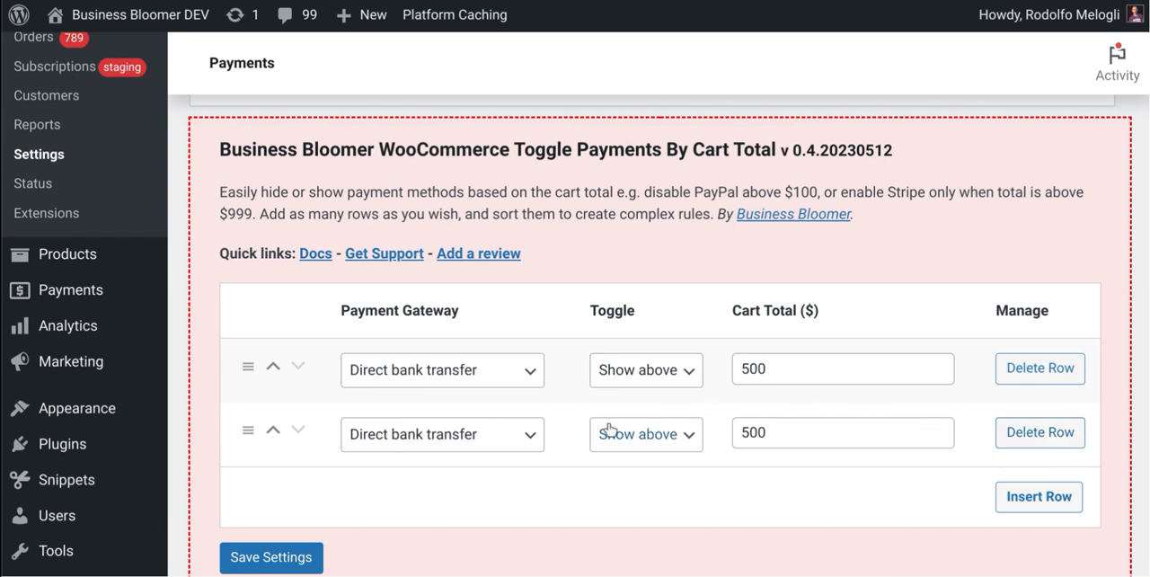
click(646, 434)
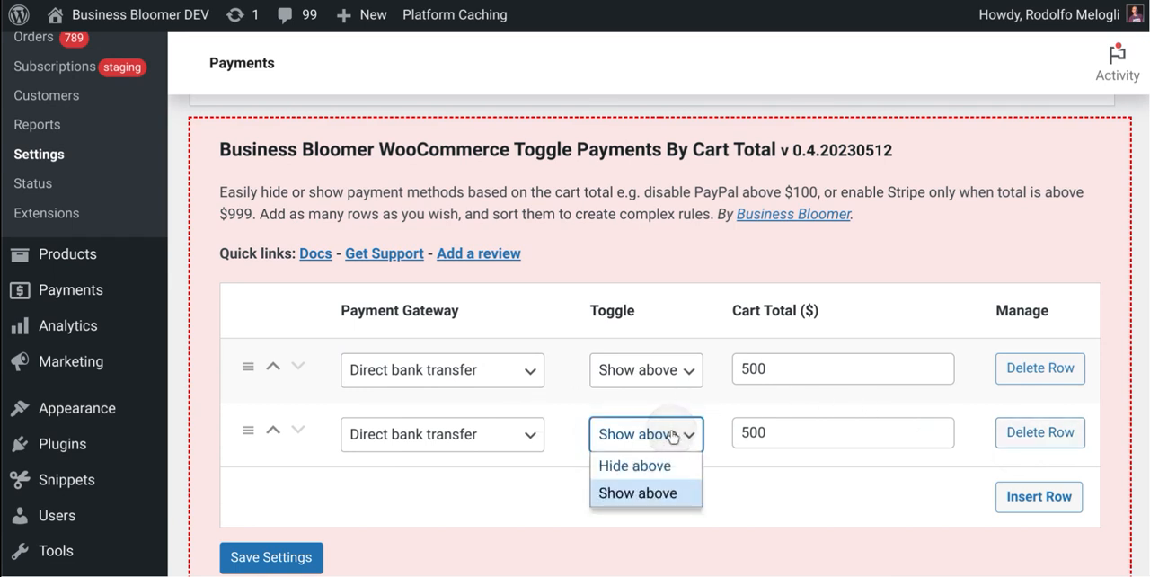
click(634, 465)
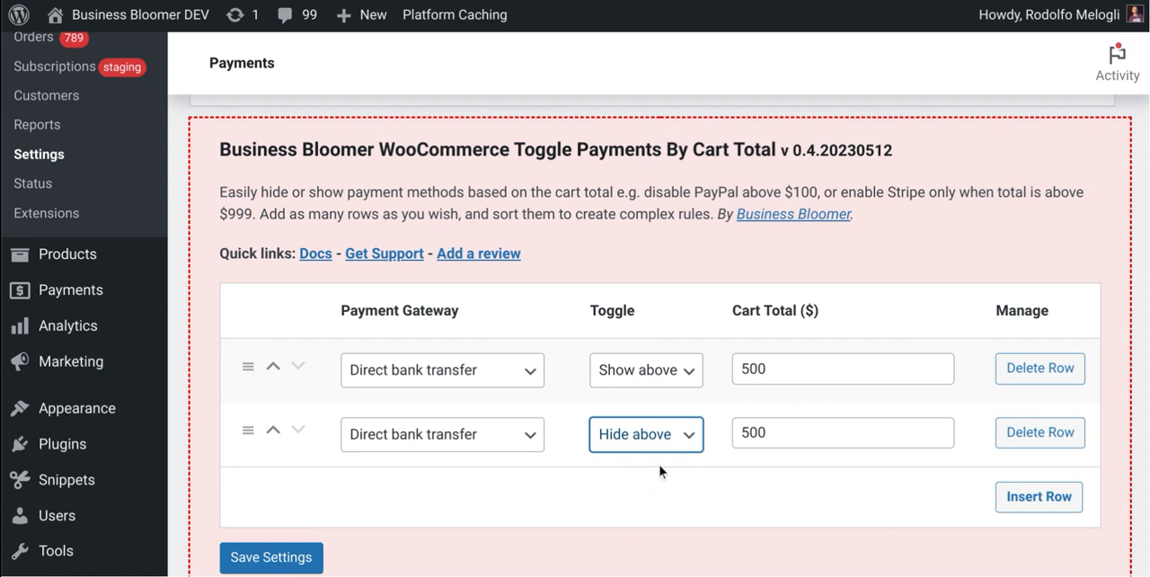
mouse_move(791, 388)
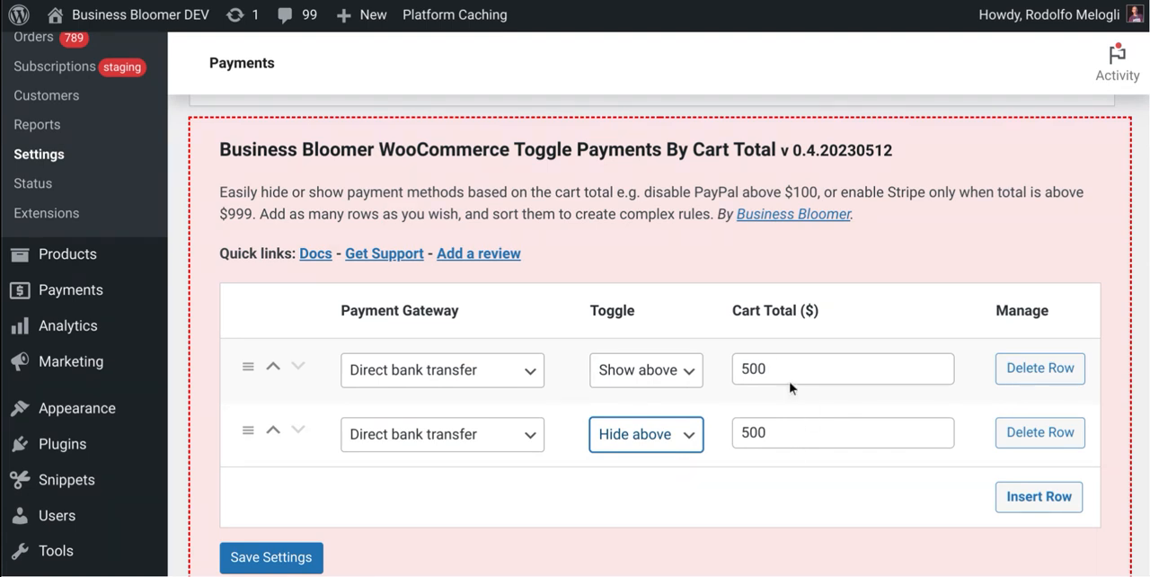
mouse_move(818, 464)
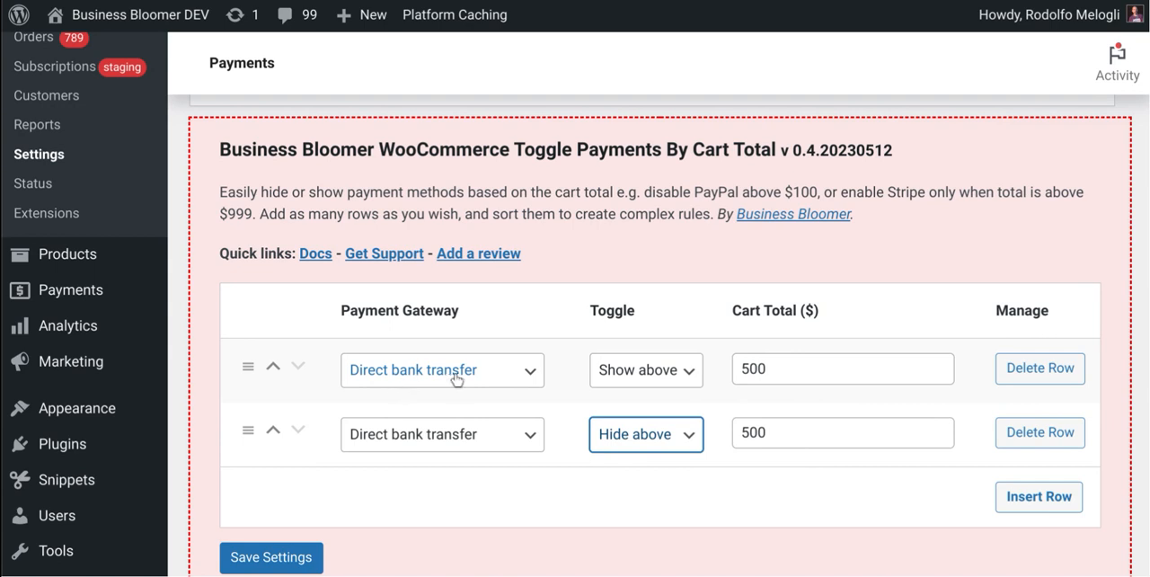
mouse_move(571, 345)
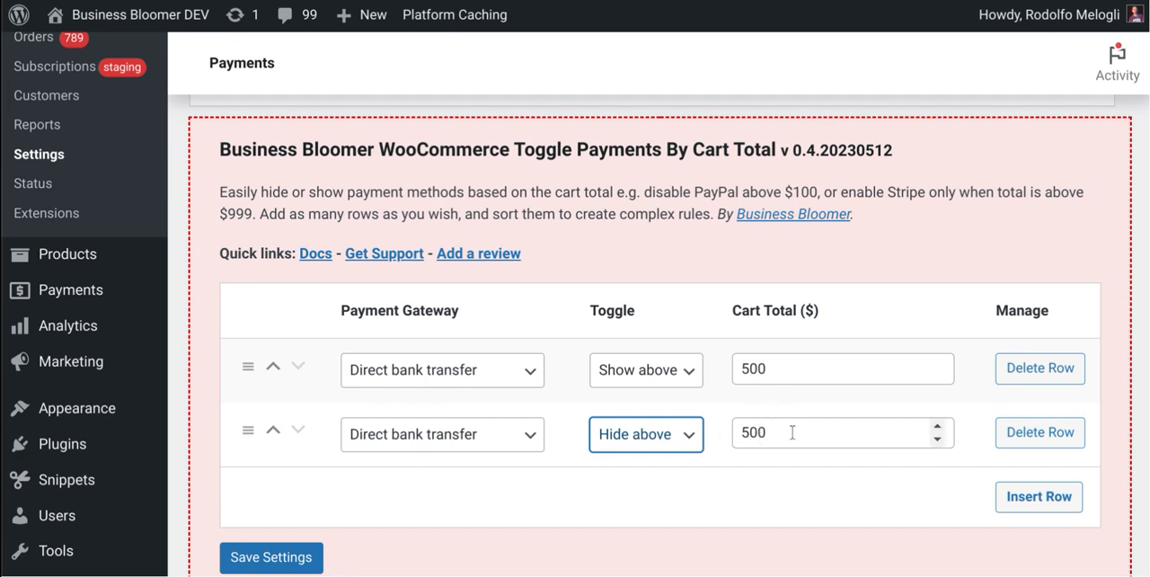
text(1000)
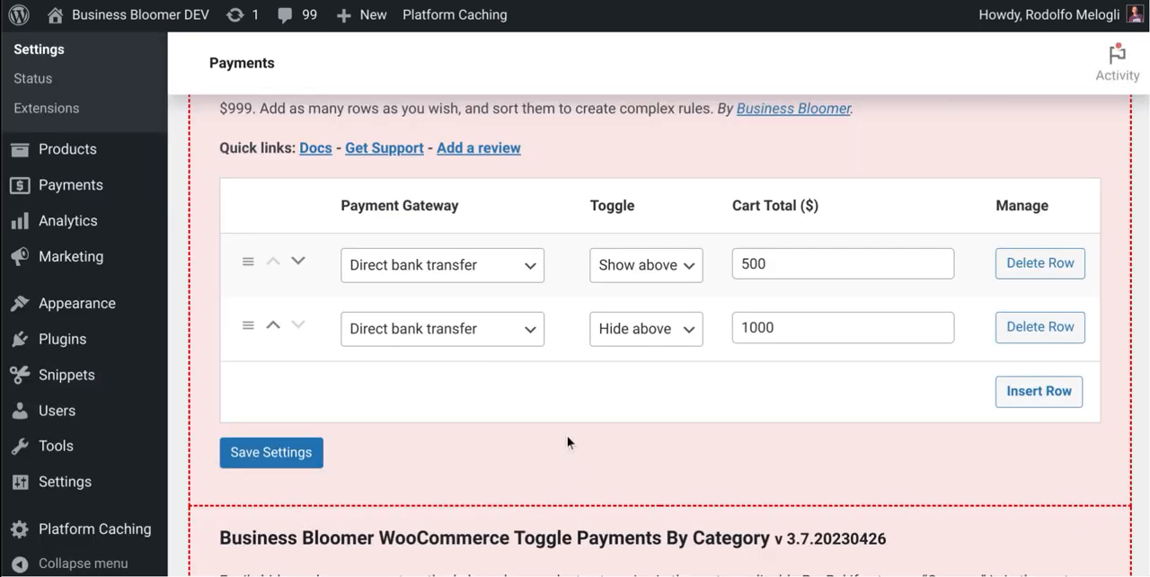
mouse_move(645, 264)
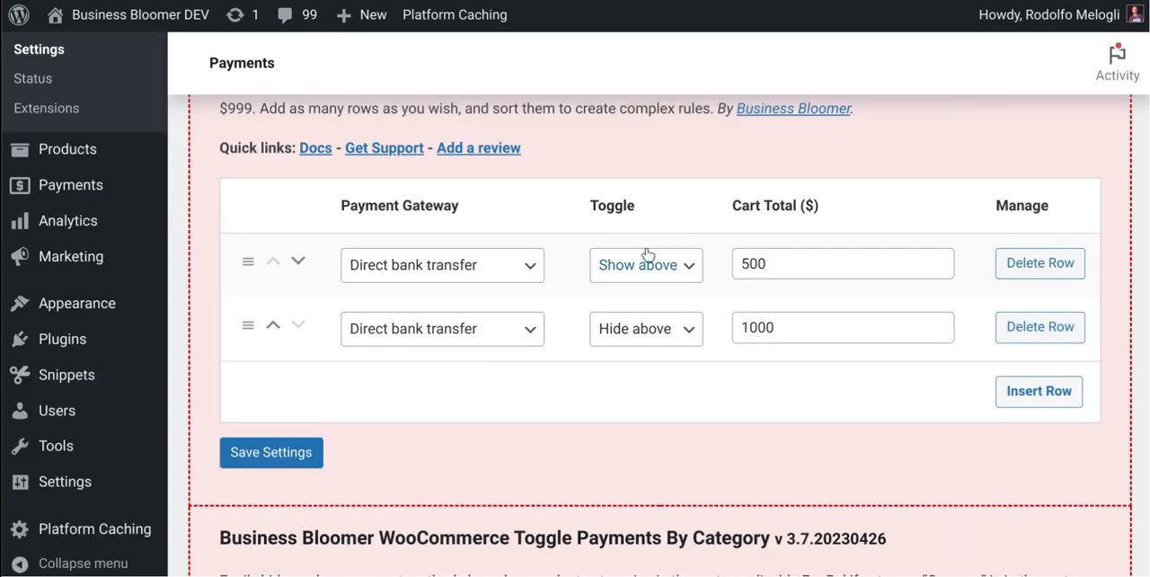
mouse_move(634, 299)
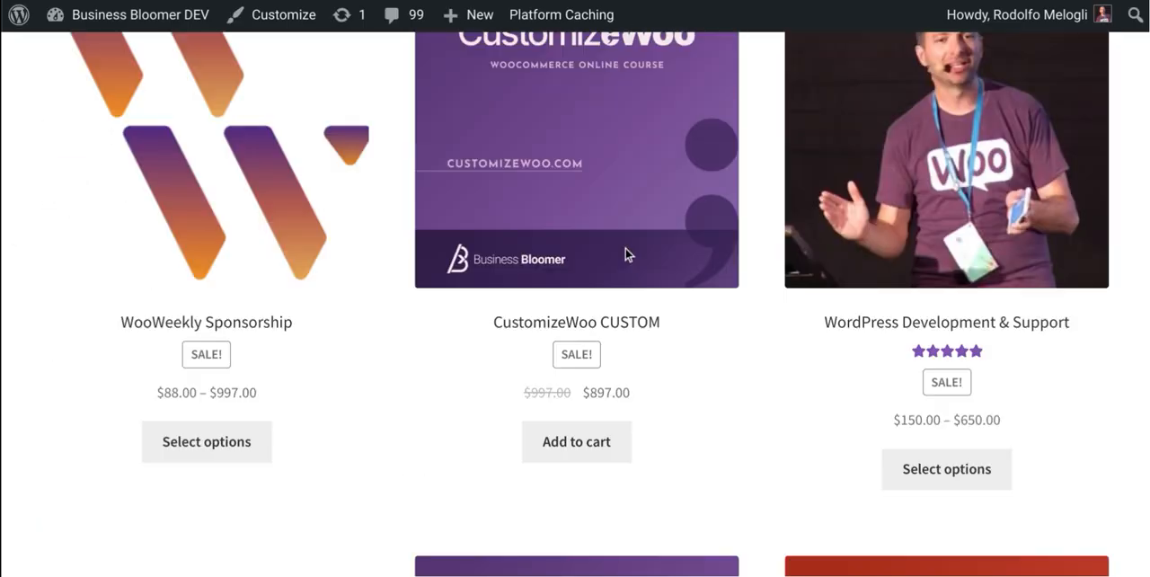
Step: Add CustomizeWoo CUSTOM to the cart and check checkout payment methods at $941.85
click(576, 441)
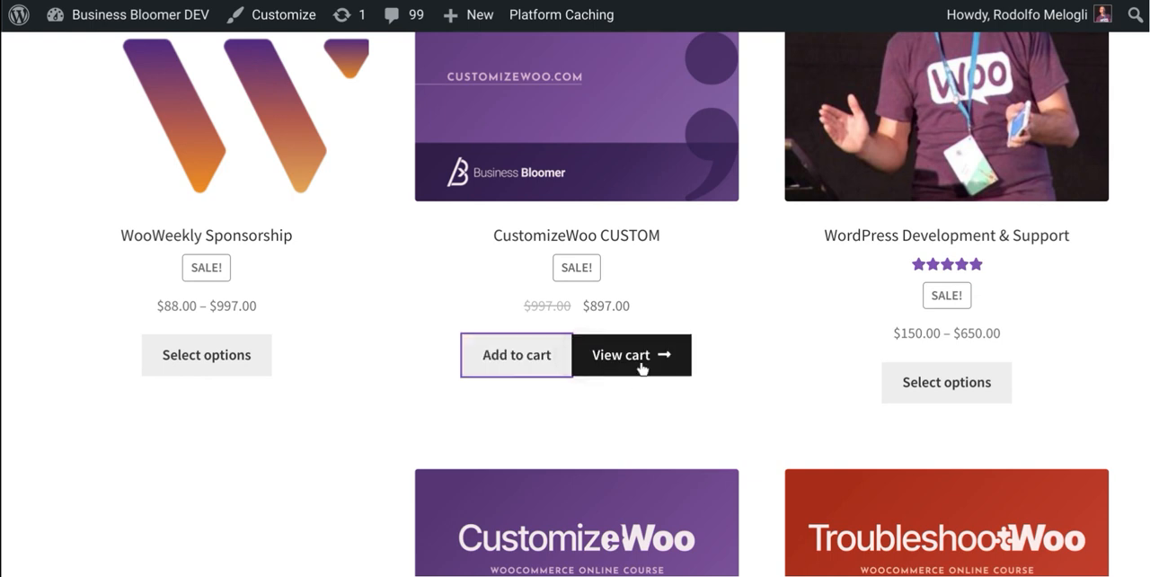
click(632, 354)
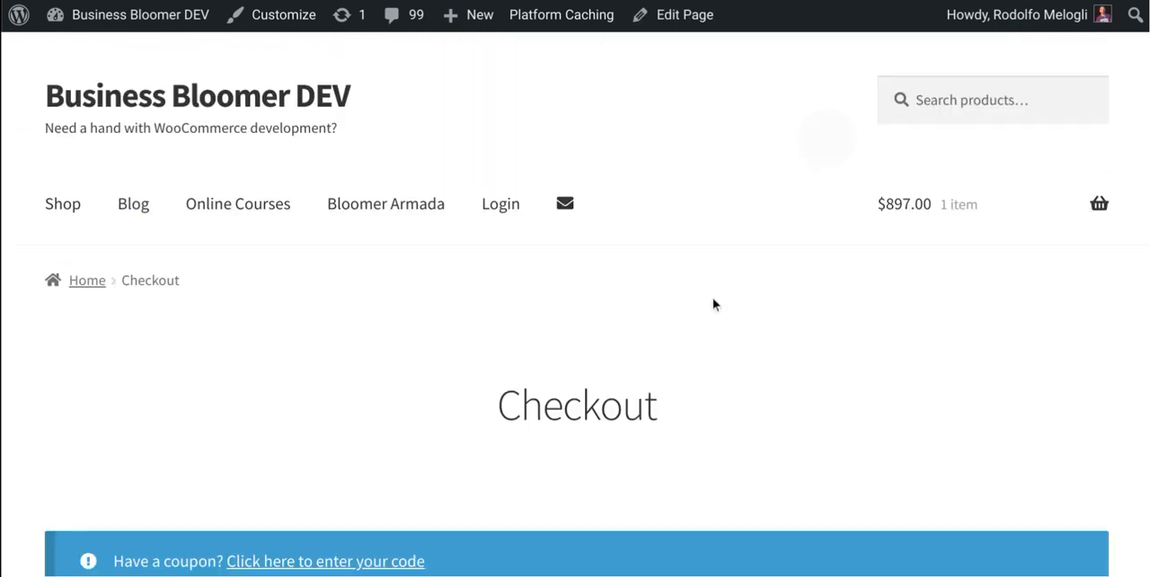
scroll(down, 3)
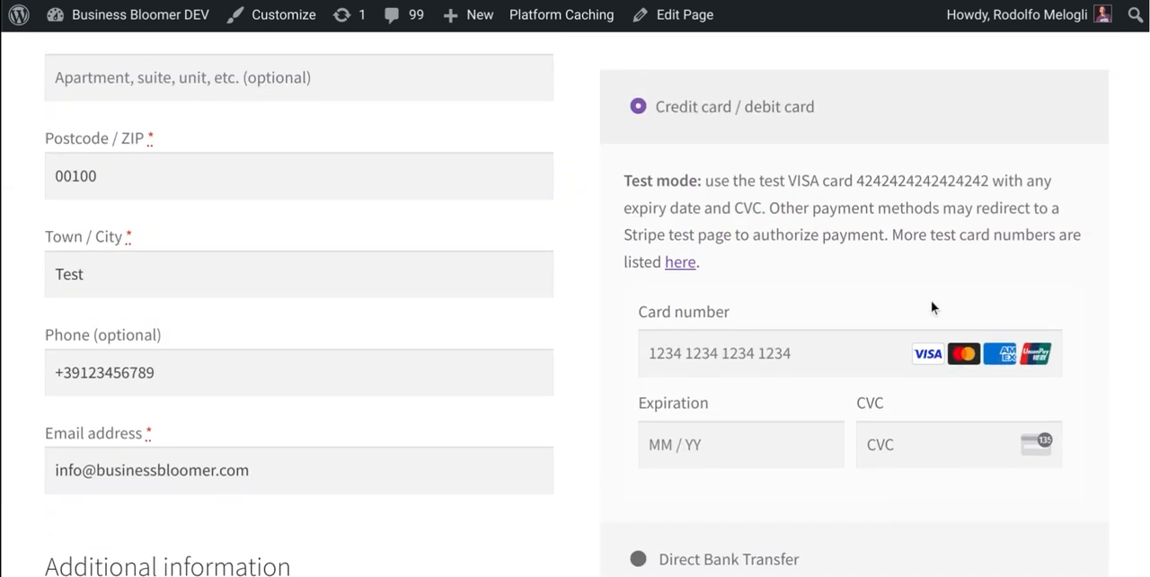
scroll(down, 3)
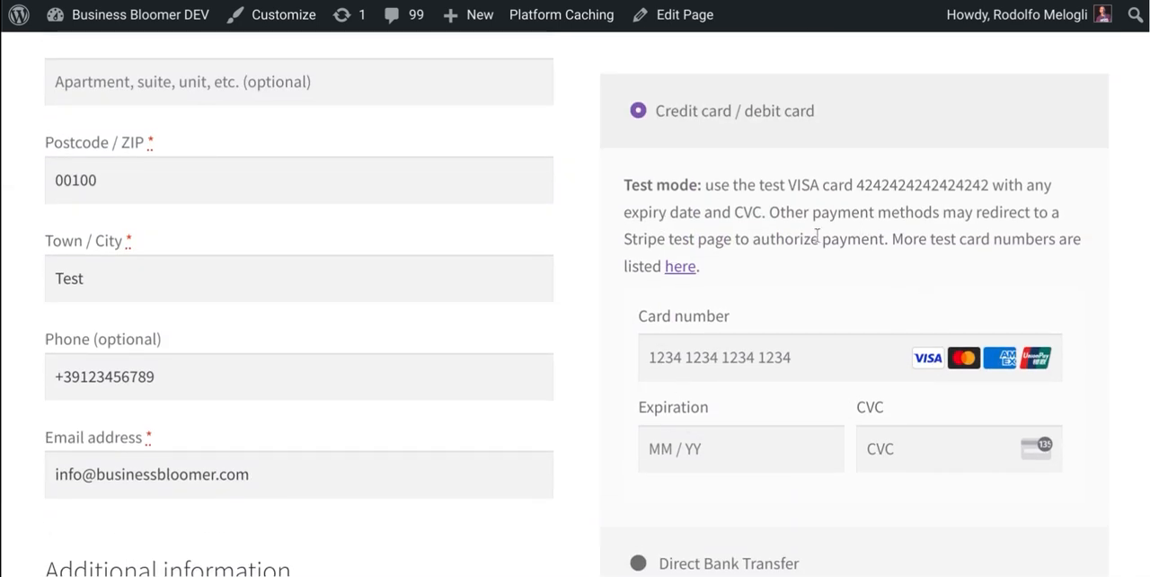
scroll(down, 3)
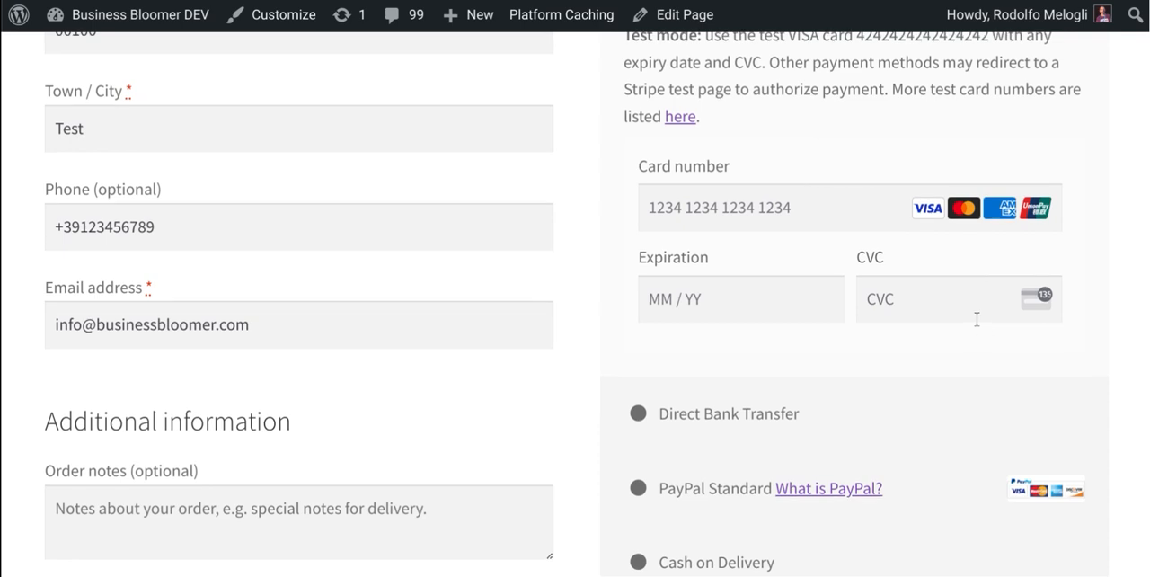
scroll(down, 3)
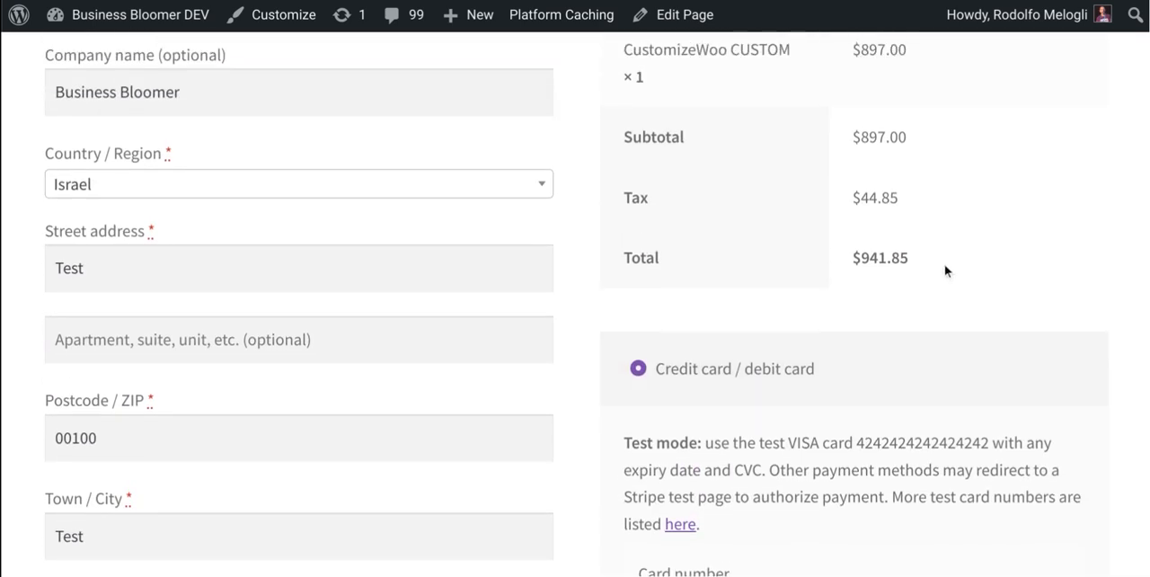
mouse_move(935, 264)
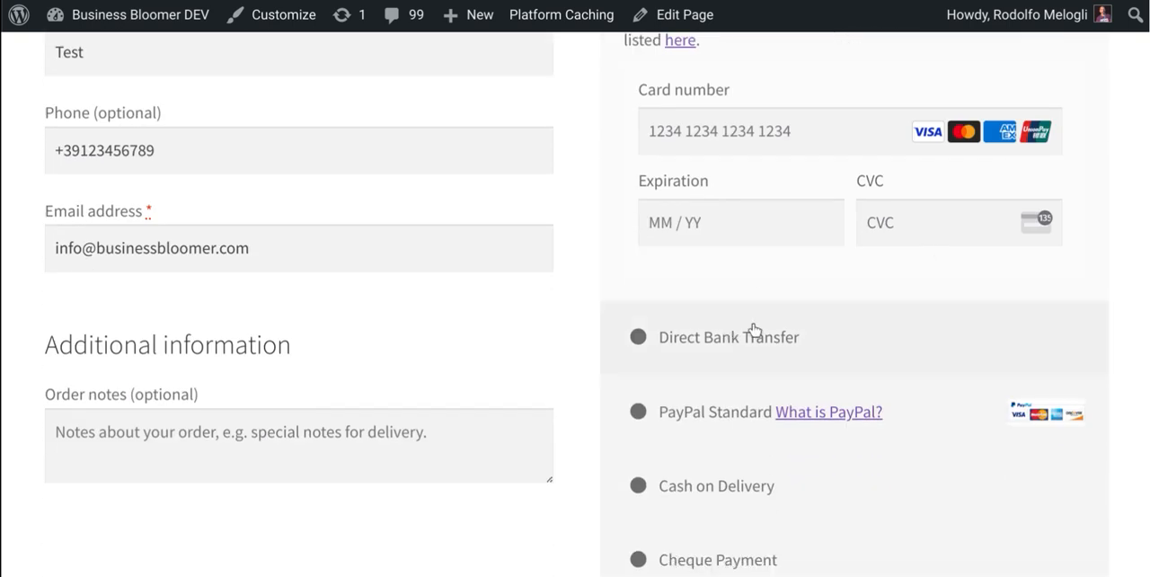
mouse_move(663, 191)
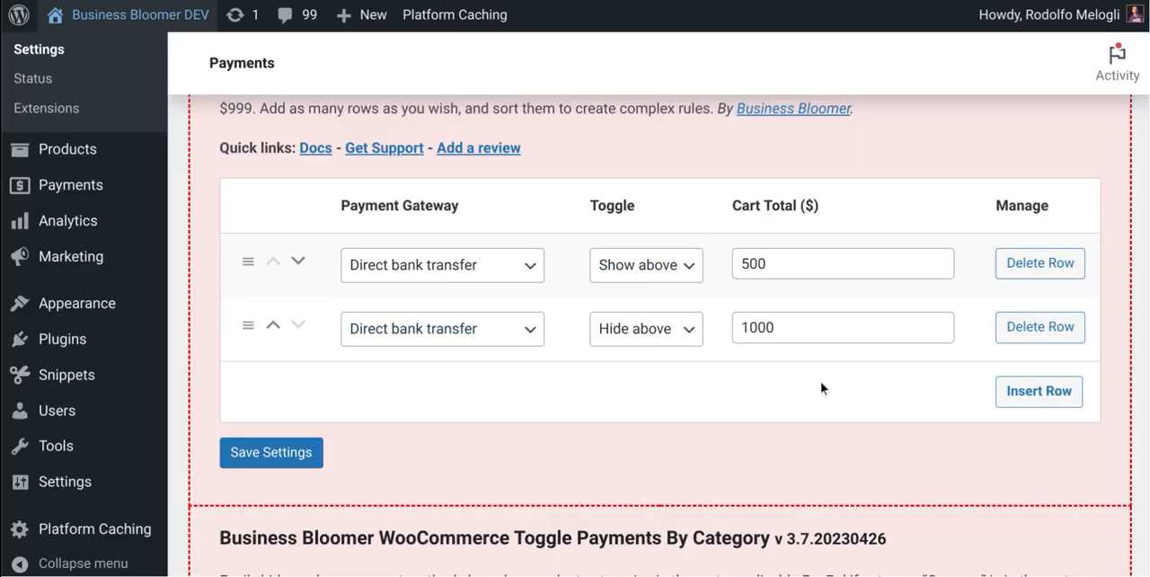
mouse_move(977, 359)
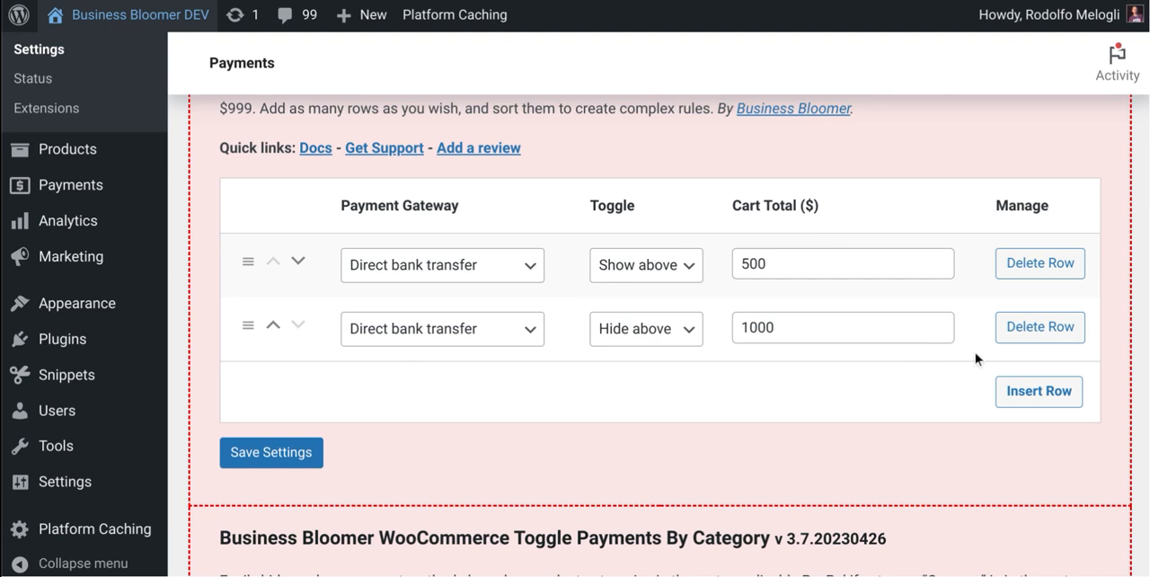
Step: Change the hide-above rule's cart total to 500 and save the settings
click(1039, 263)
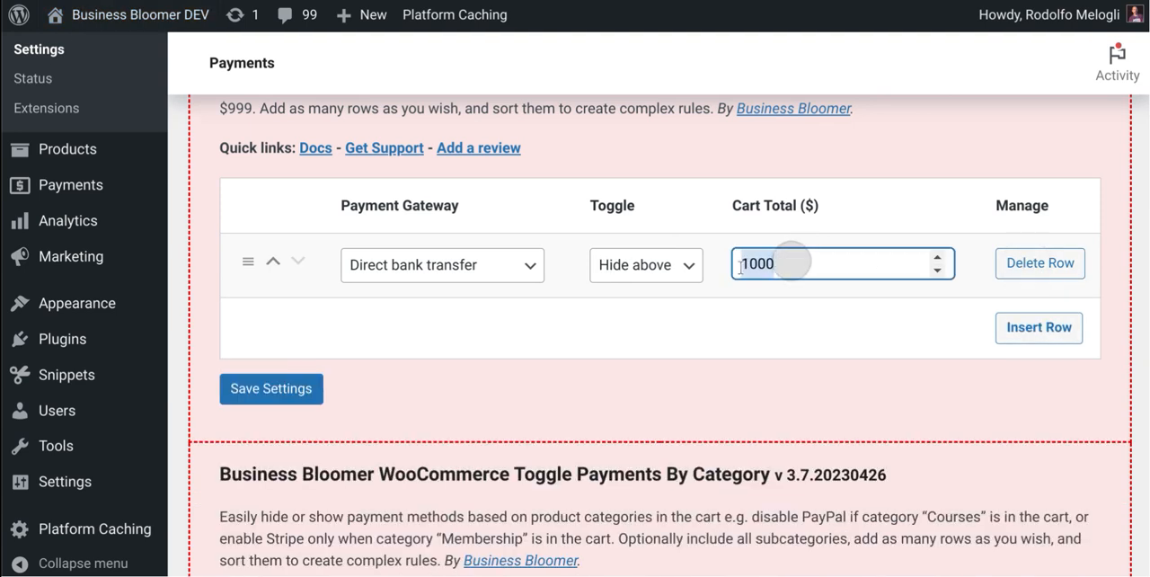
text(500)
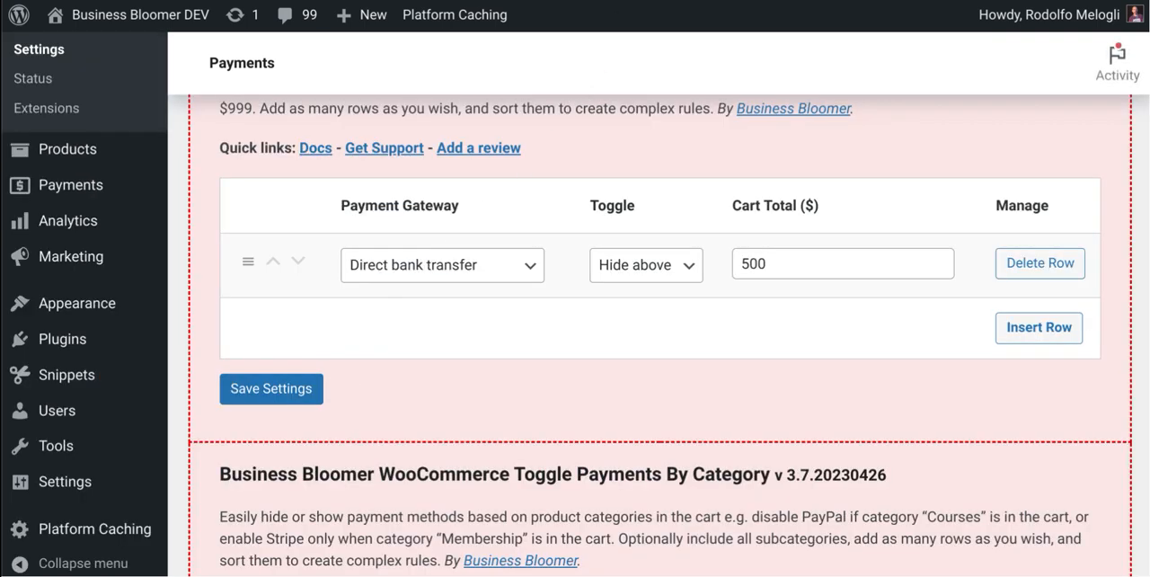
key(ctrl+r)
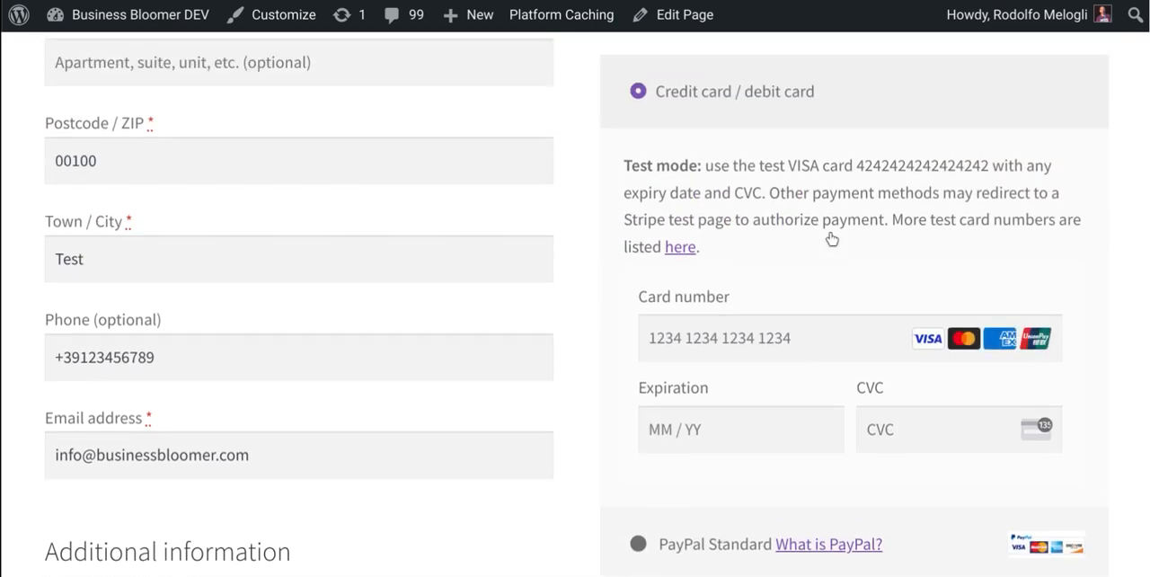
Step: Scroll the checkout payment methods to confirm Direct Bank Transfer is gone
scroll(down, 3)
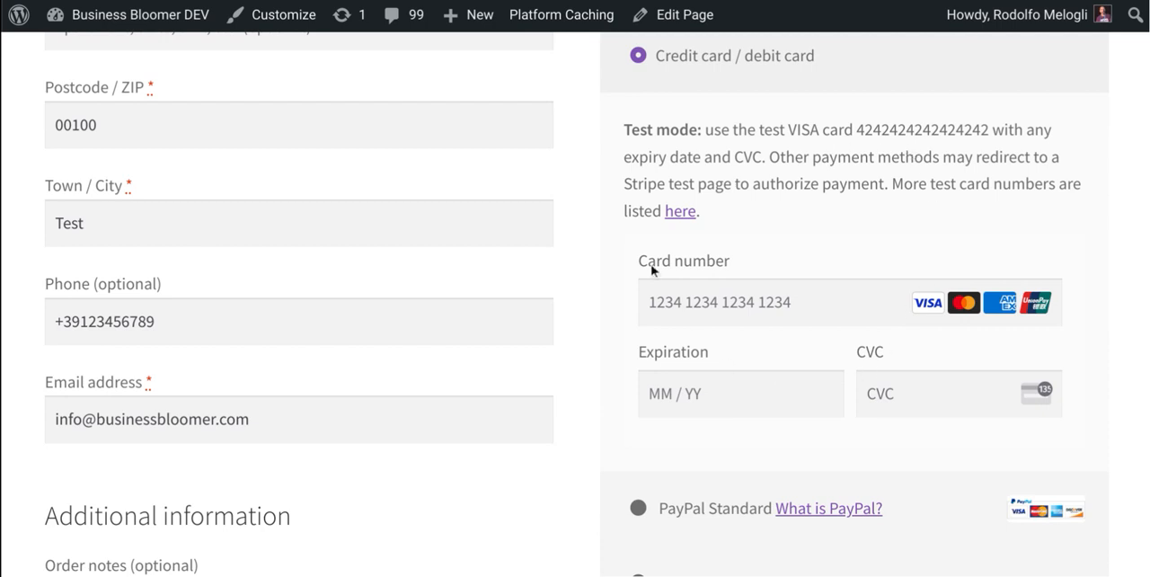
mouse_move(942, 438)
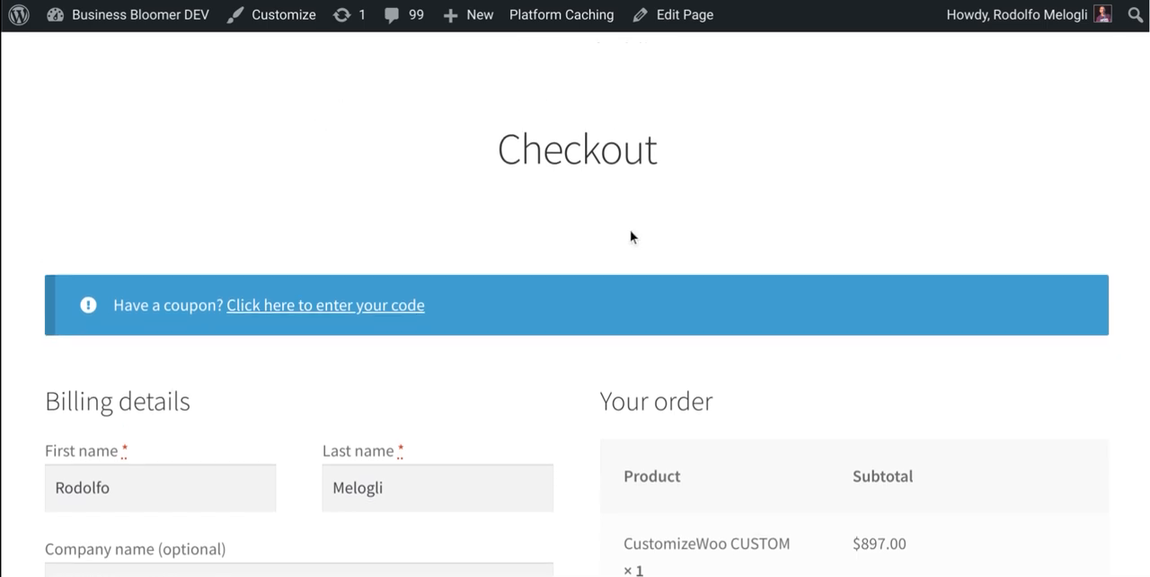
mouse_move(597, 238)
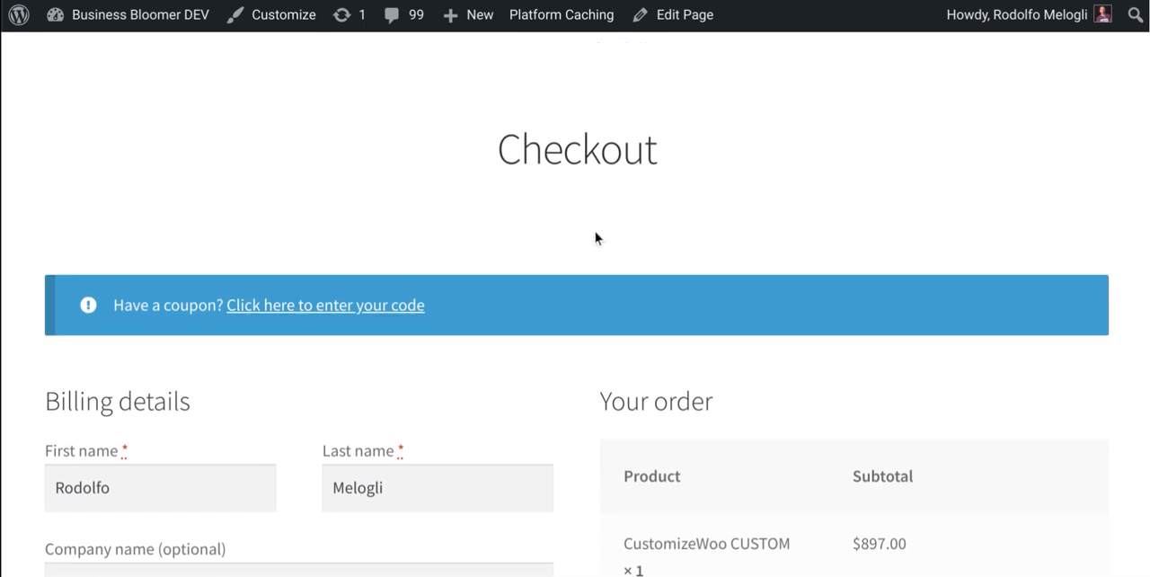
mouse_move(591, 219)
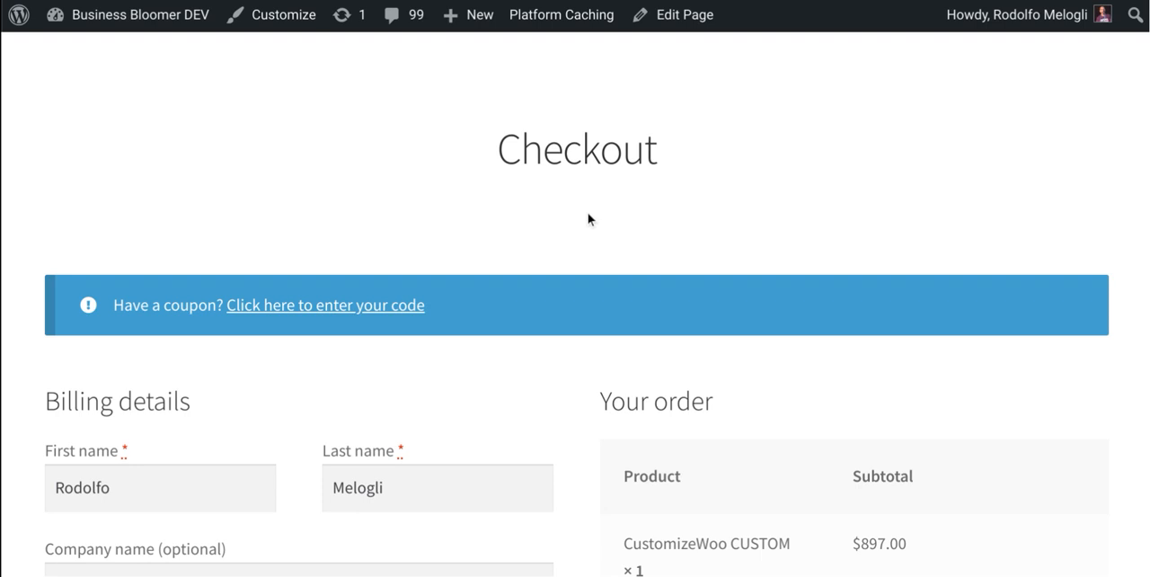
mouse_move(569, 225)
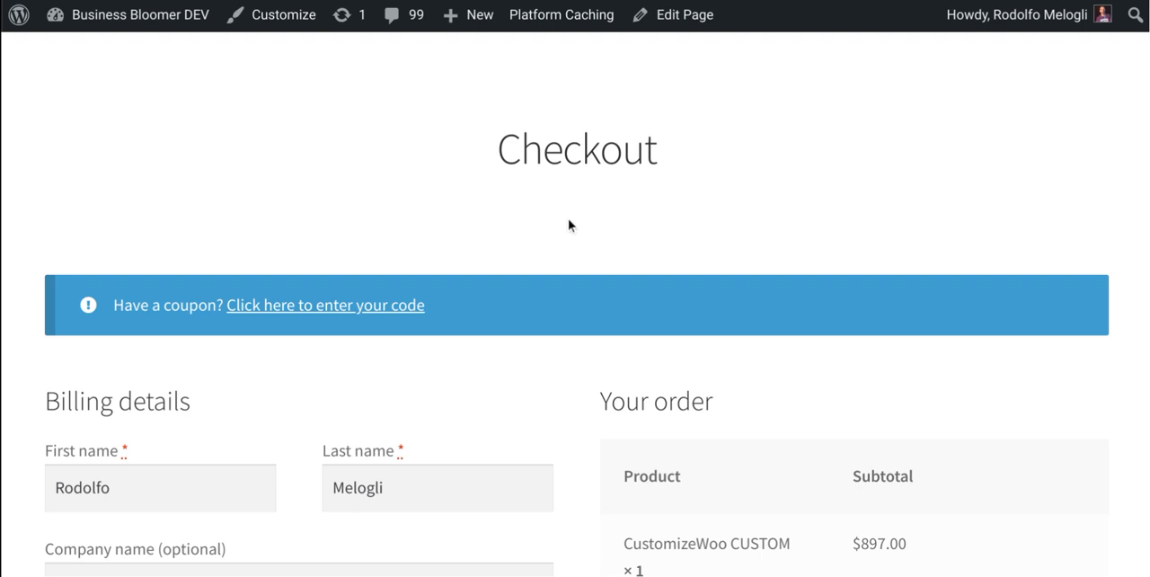
mouse_move(598, 209)
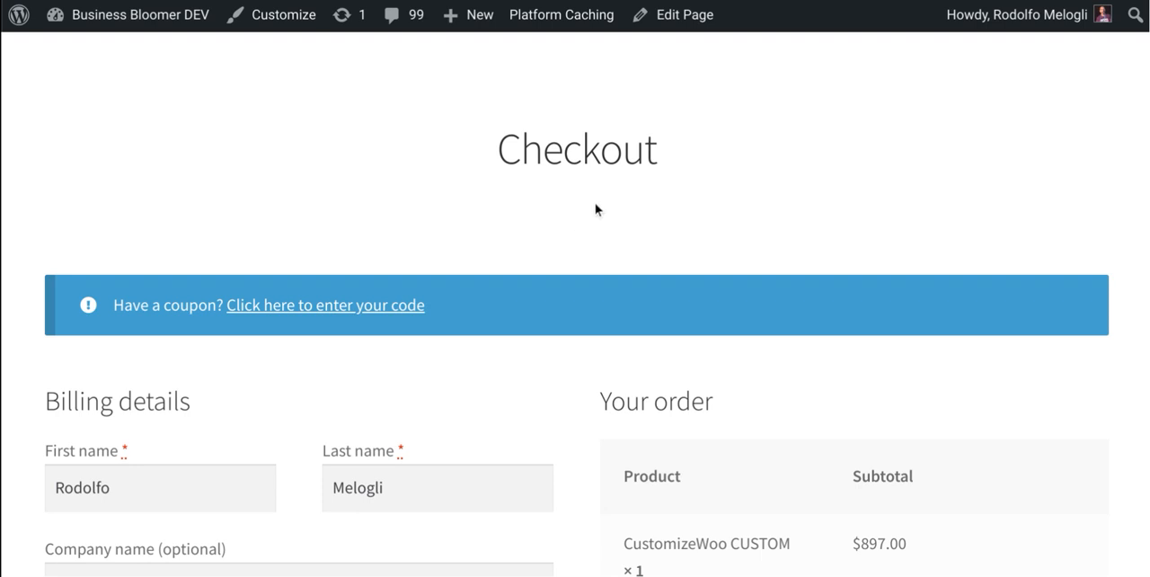